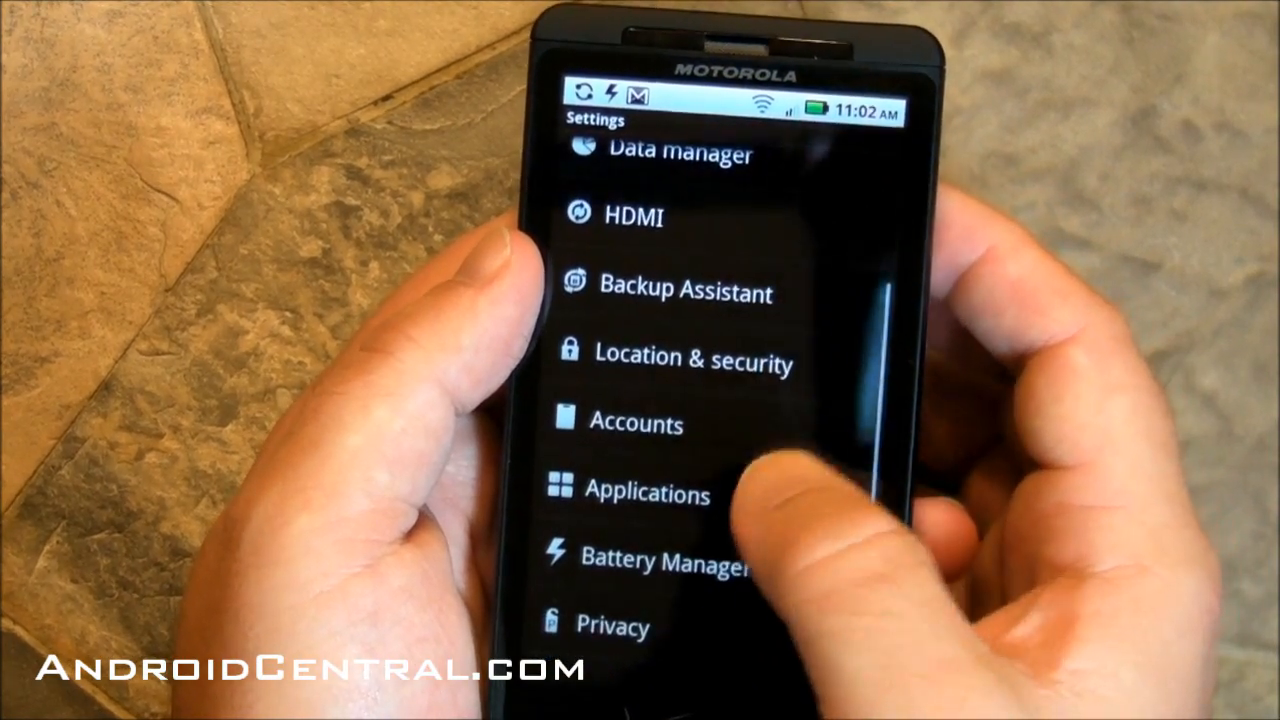
Step: Go to Applications > Manage applications and view the Downloaded apps list
left_click(648, 494)
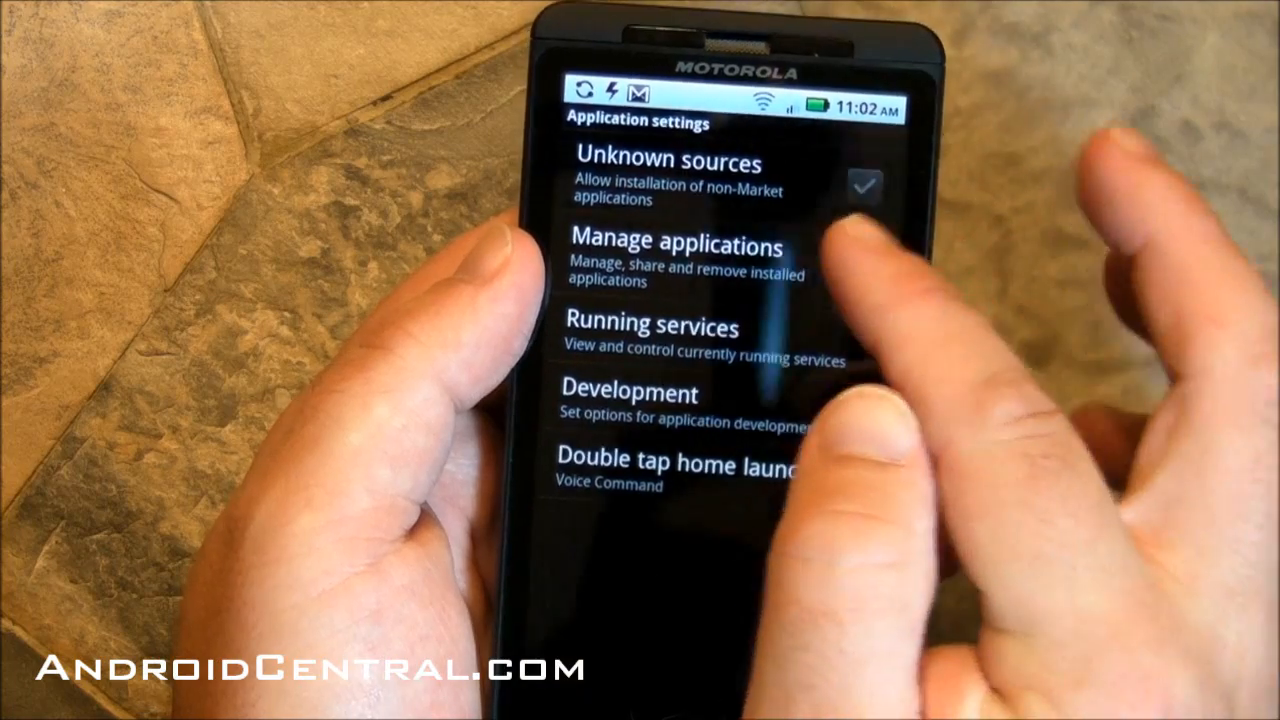
left_click(680, 256)
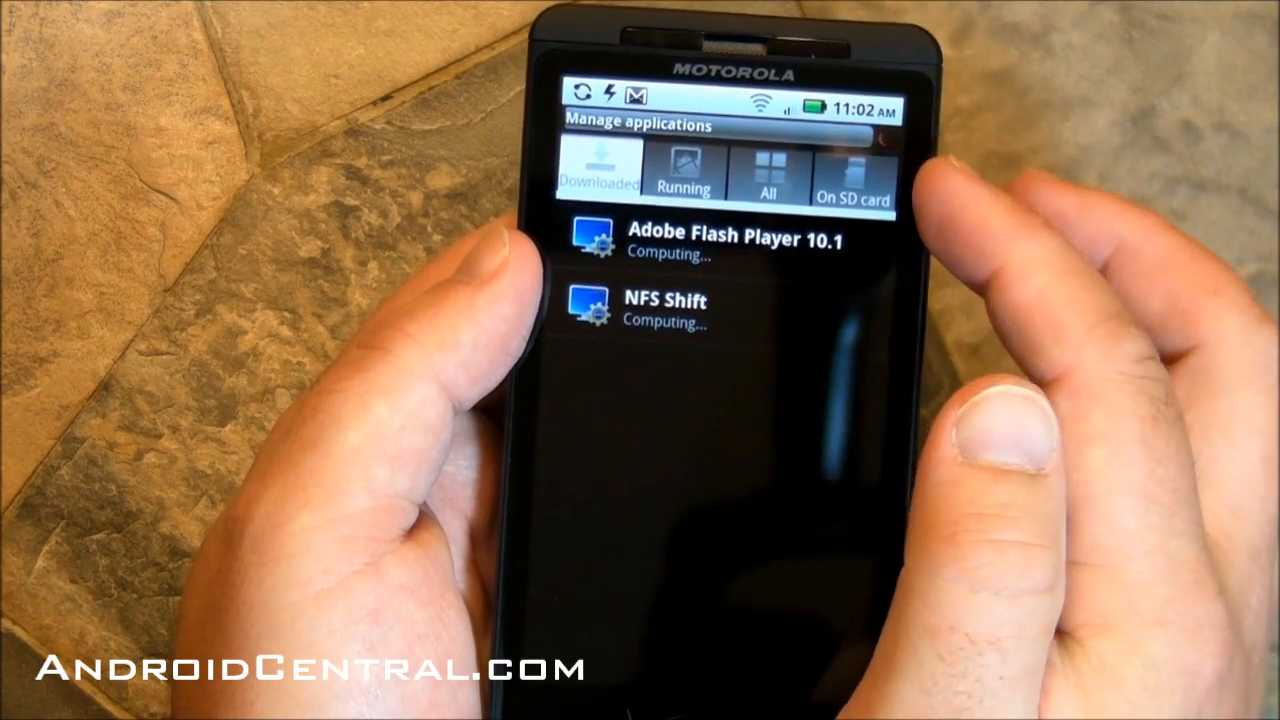
left_click(852, 176)
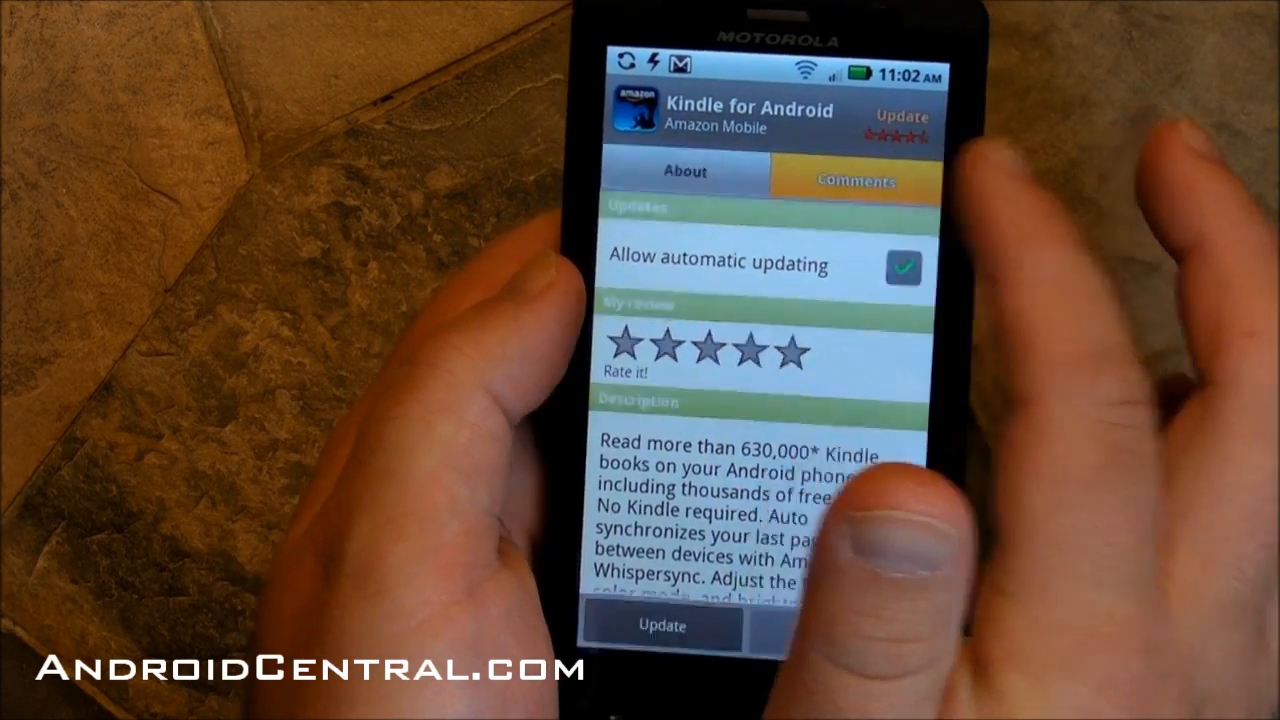
Step: Read the Kindle for Android user comments, then return to its About description
left_click(850, 180)
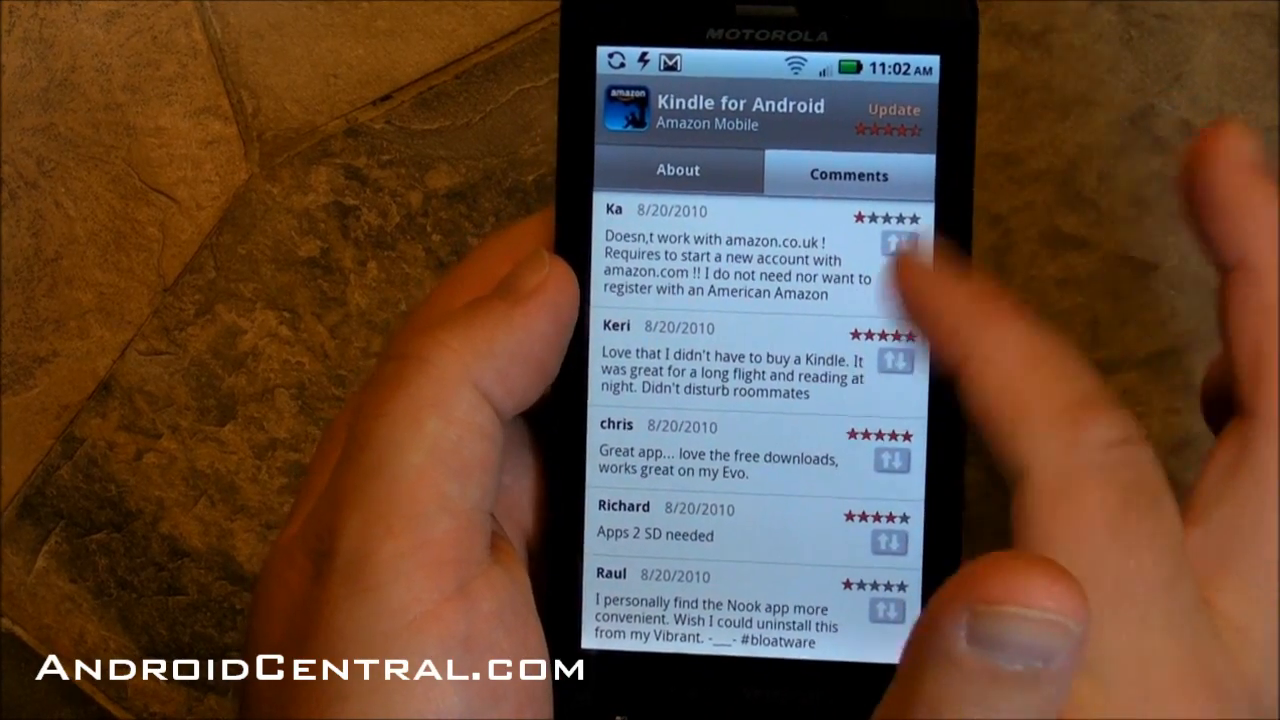
left_click(678, 170)
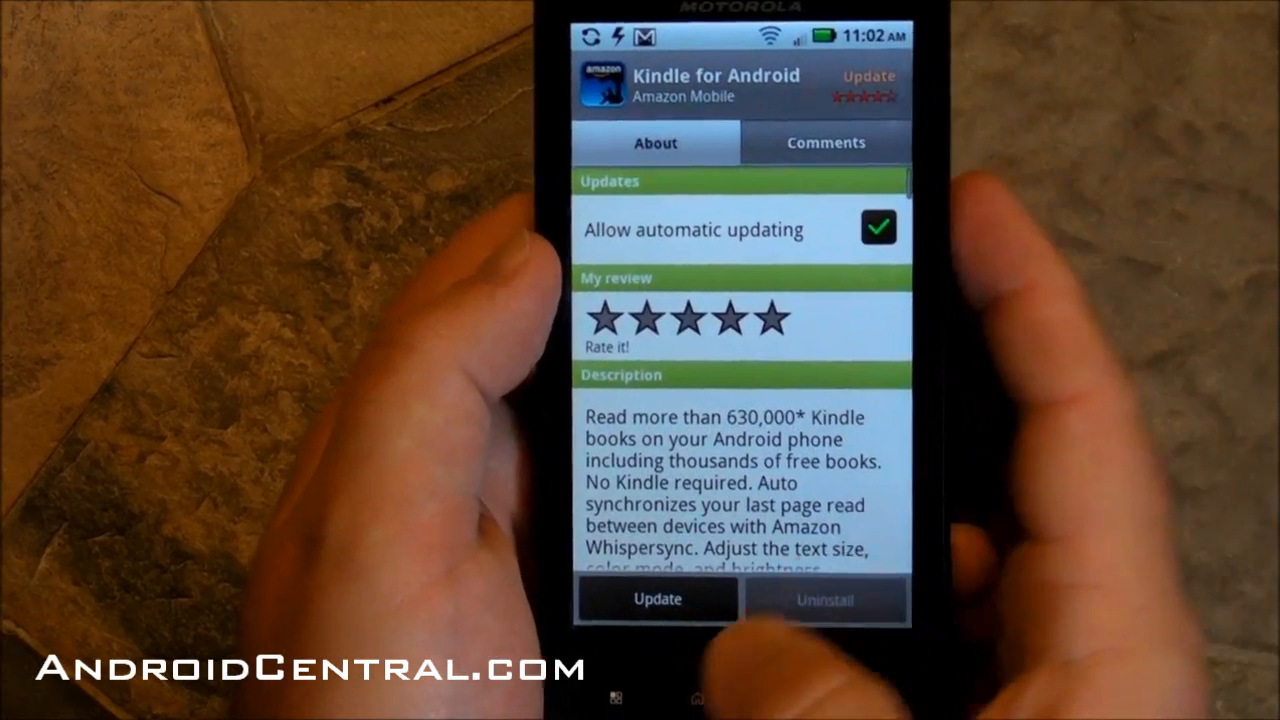
left_click(696, 700)
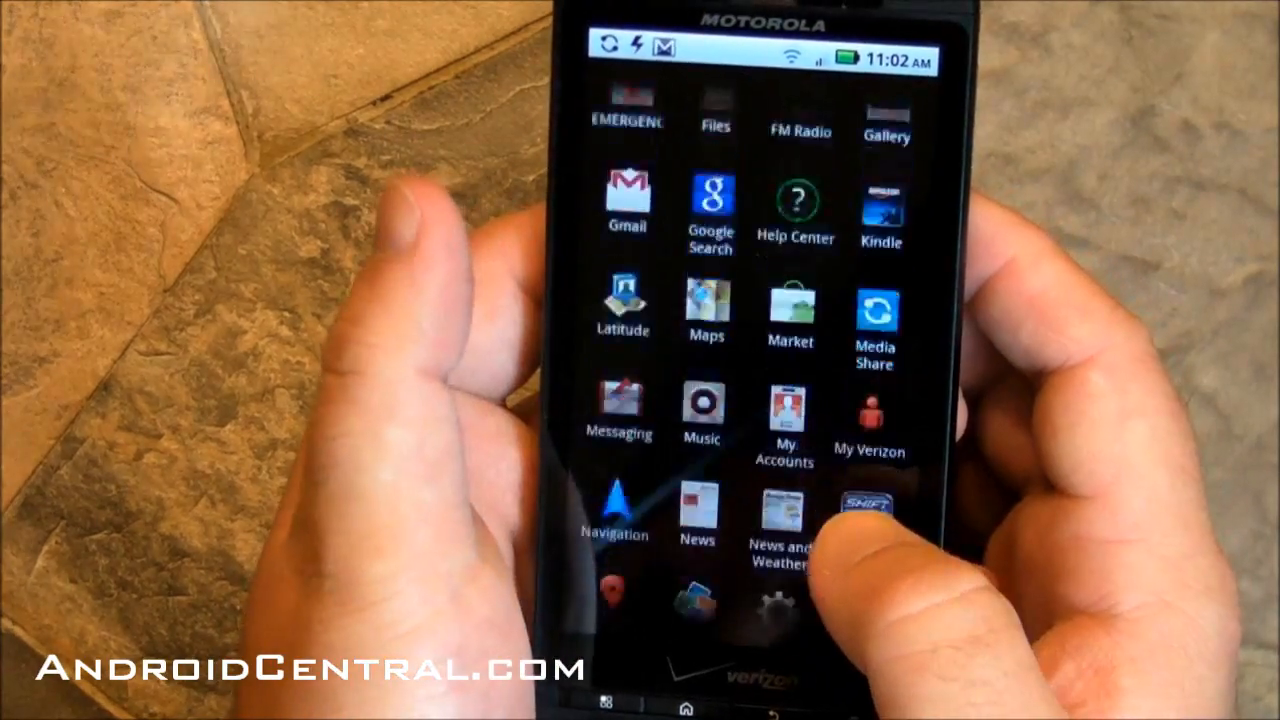
Step: Scroll through the app drawer icons and launch Gmail
scroll("up", 3)
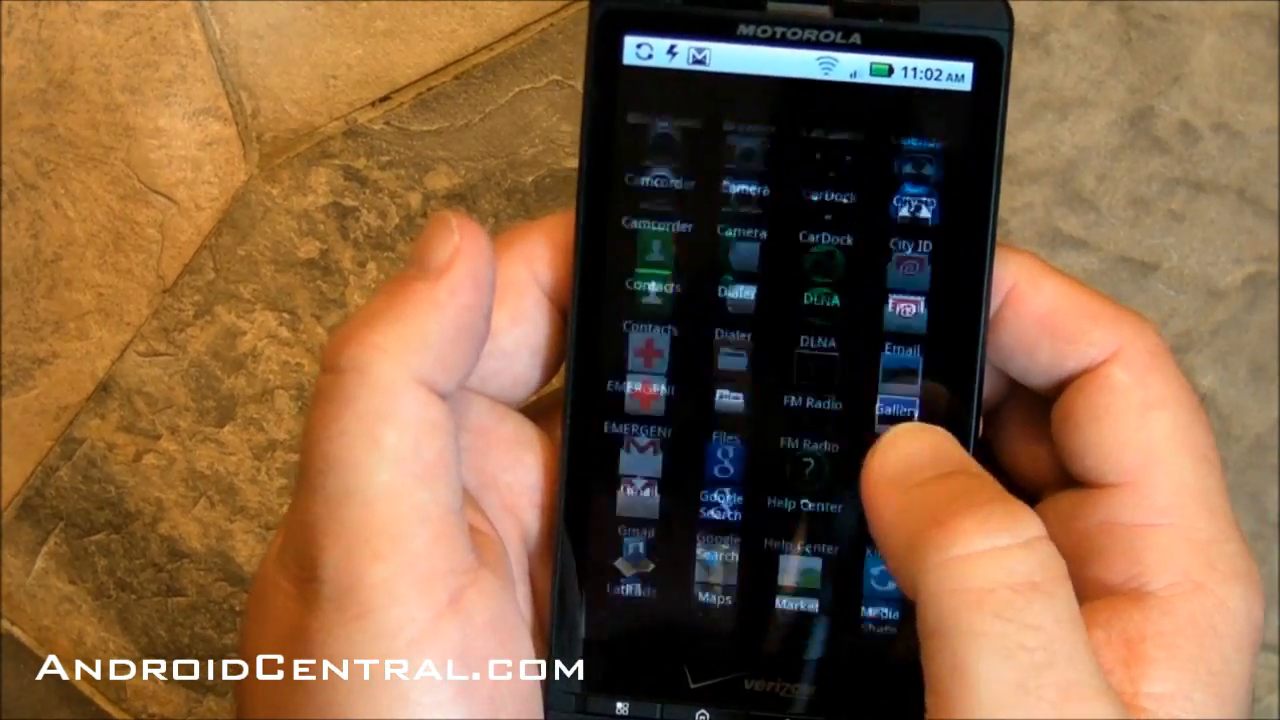
scroll("down", 3)
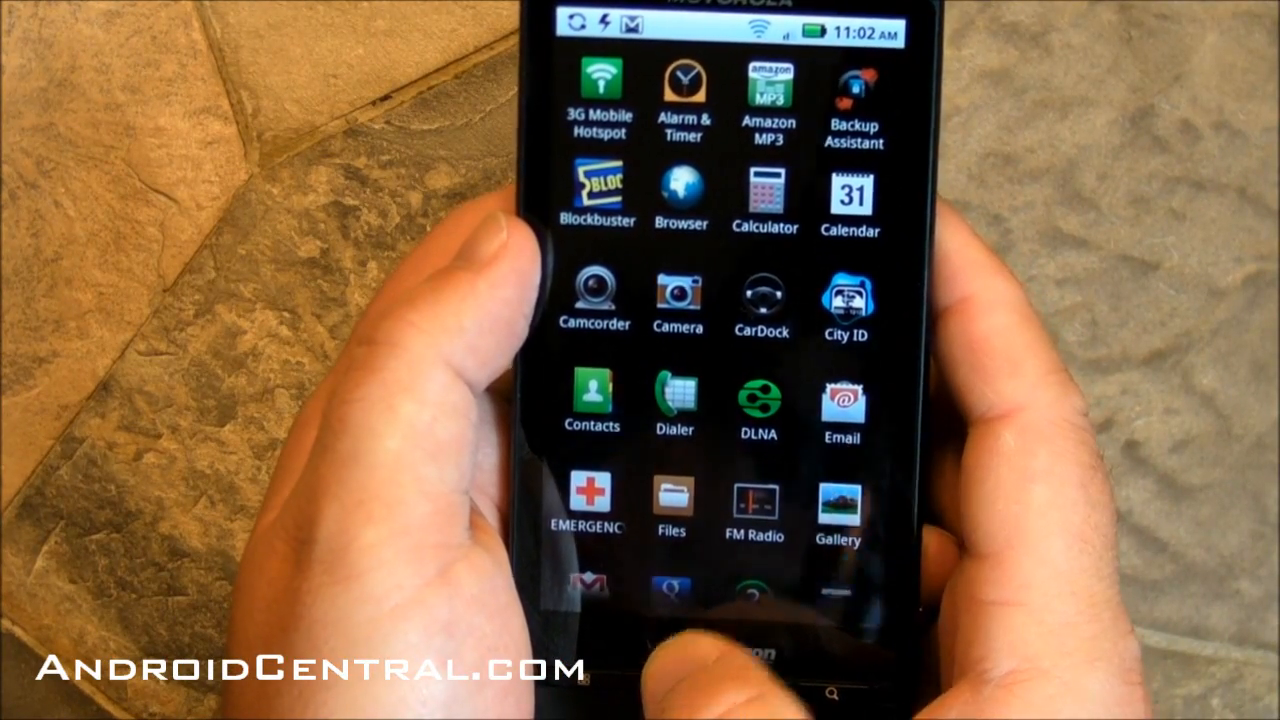
left_click(840, 504)
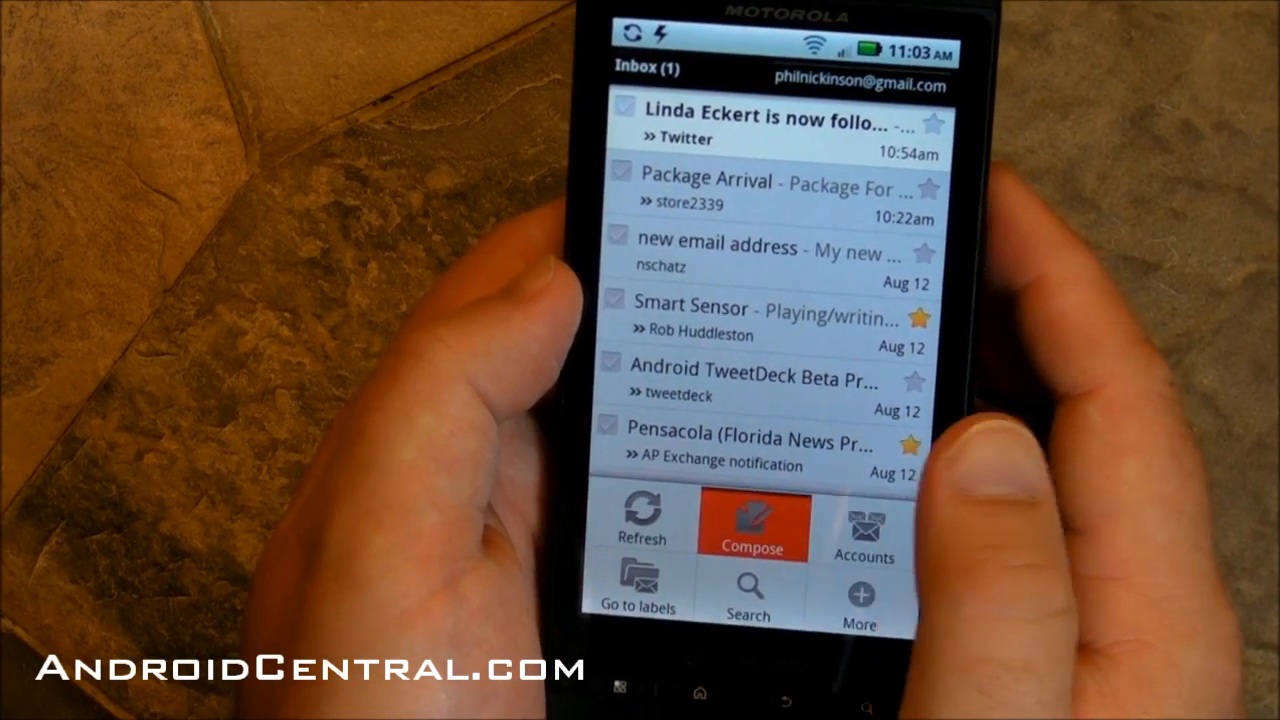
Step: Compose a new Gmail message and discard it unsent, returning to the inbox
left_click(752, 524)
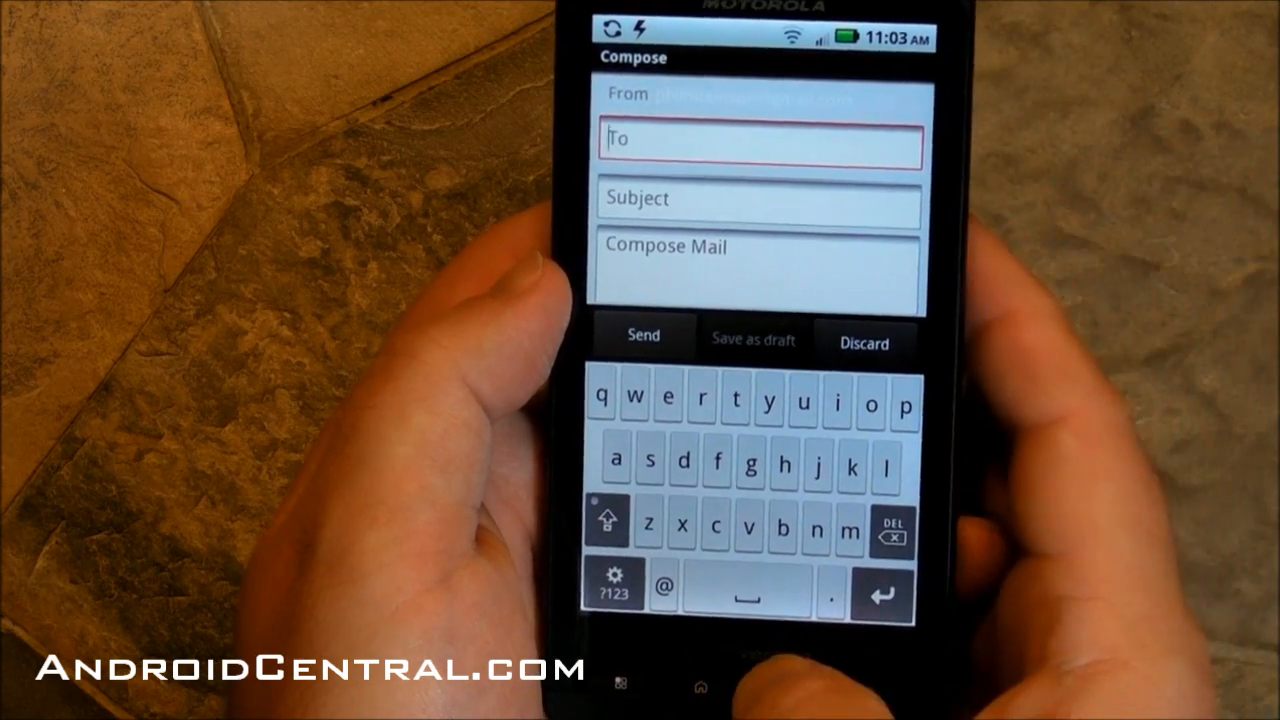
left_click(866, 340)
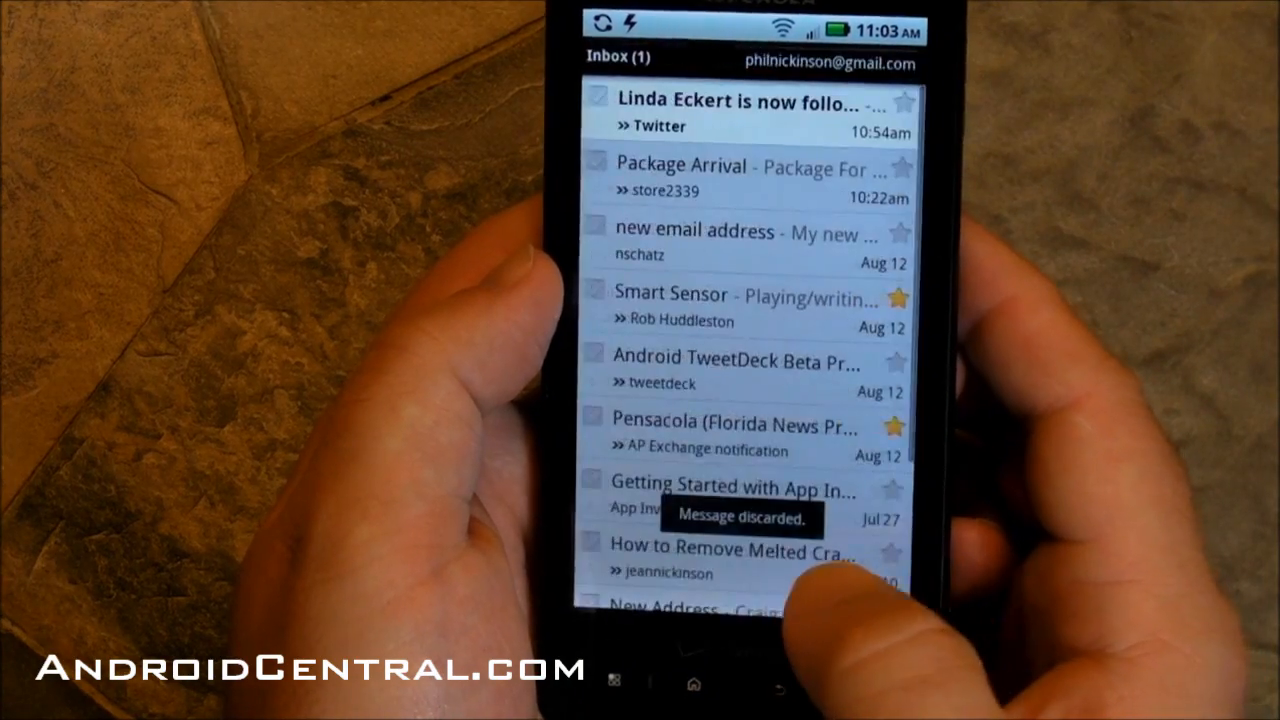